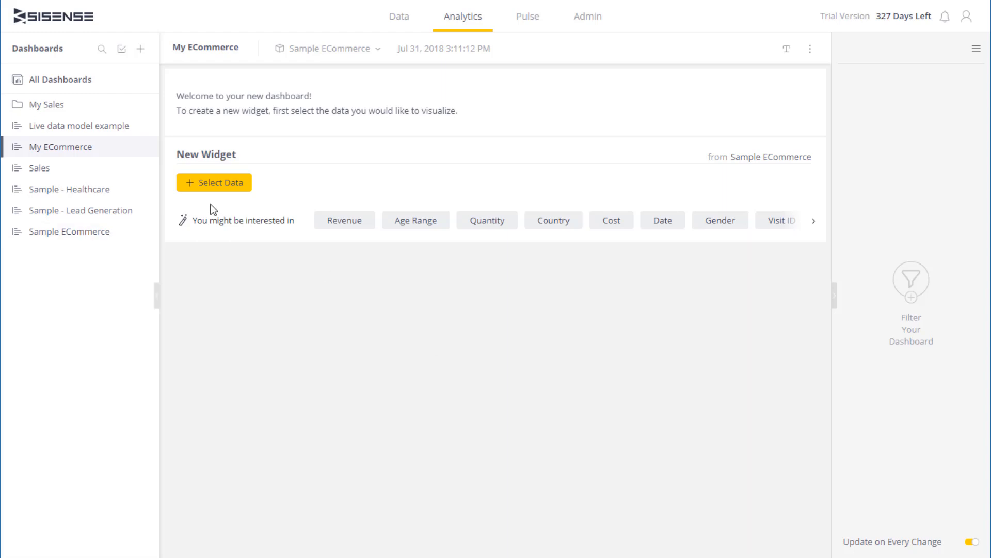
Step: Open the Add a Field popup and browse the Sample ECommerce fields
click(213, 183)
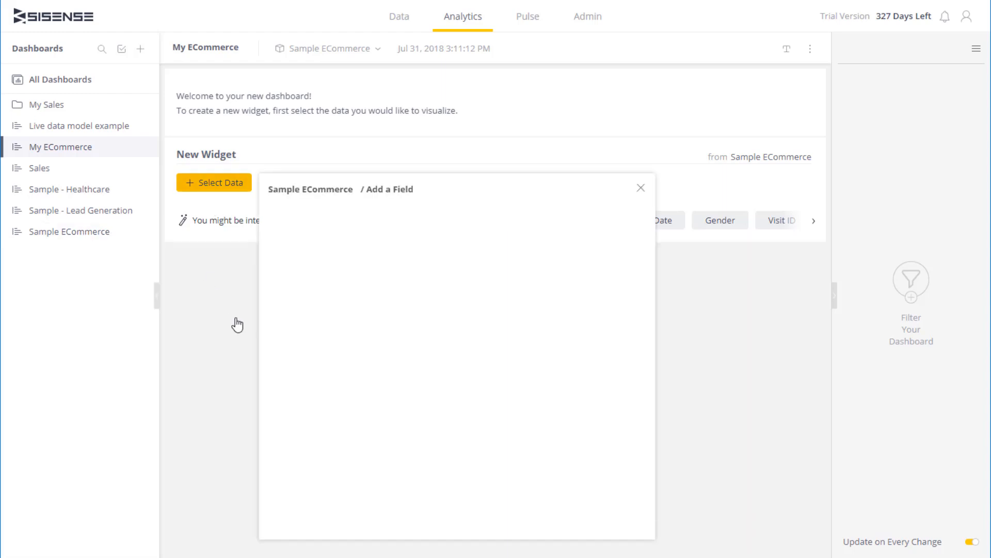
click(464, 217)
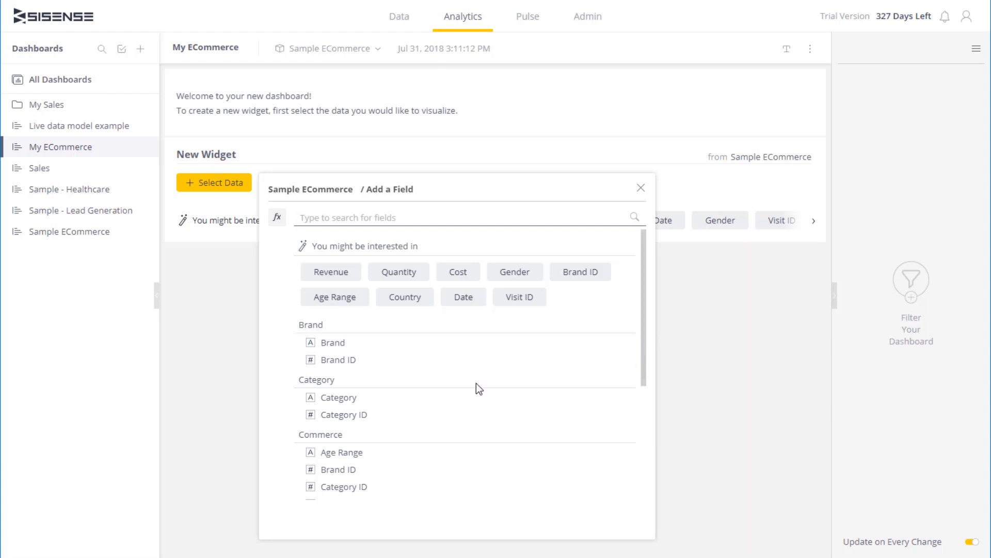
scroll(down, 3)
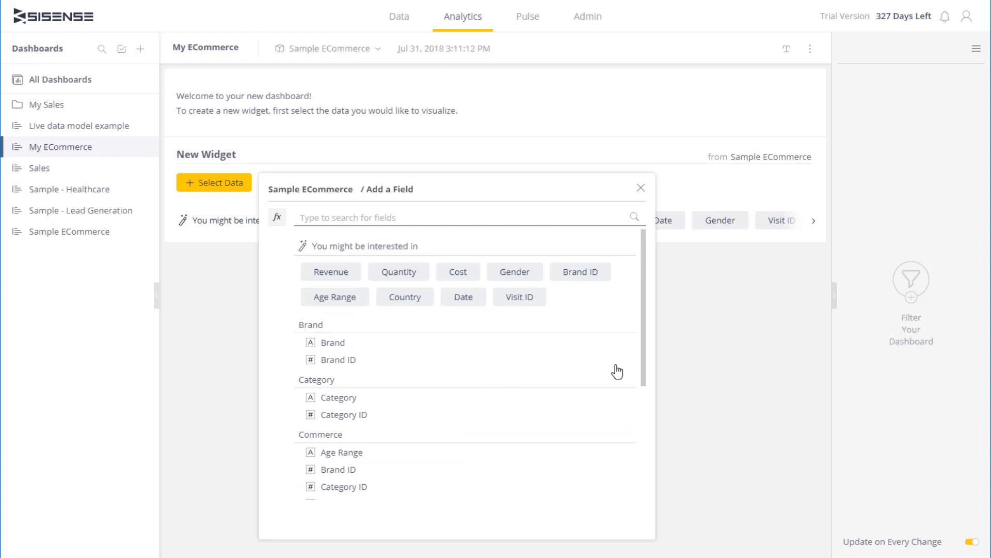
mouse_move(714, 371)
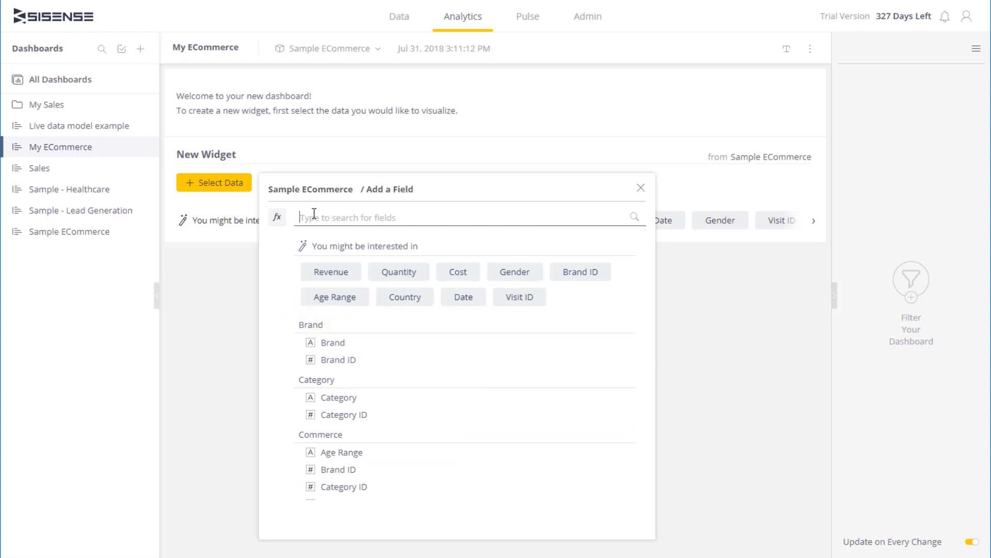
Step: Search 'cos' and open the aggregation options on the Cost field
text(cos)
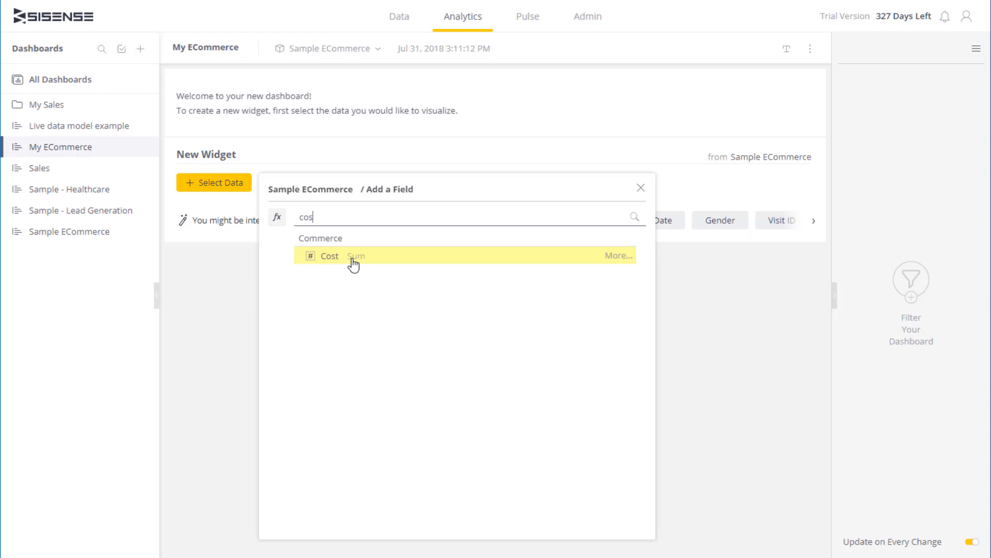
click(619, 255)
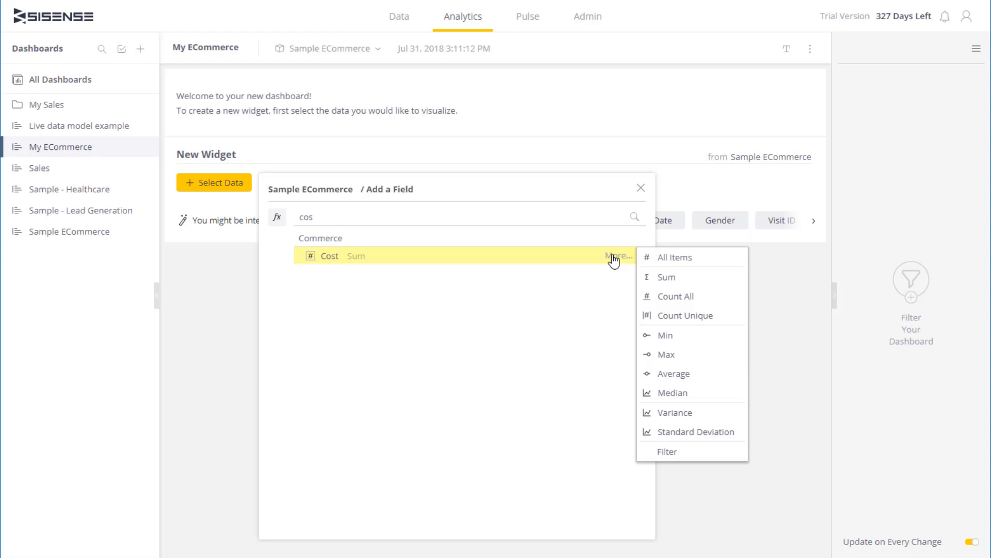
mouse_move(340, 262)
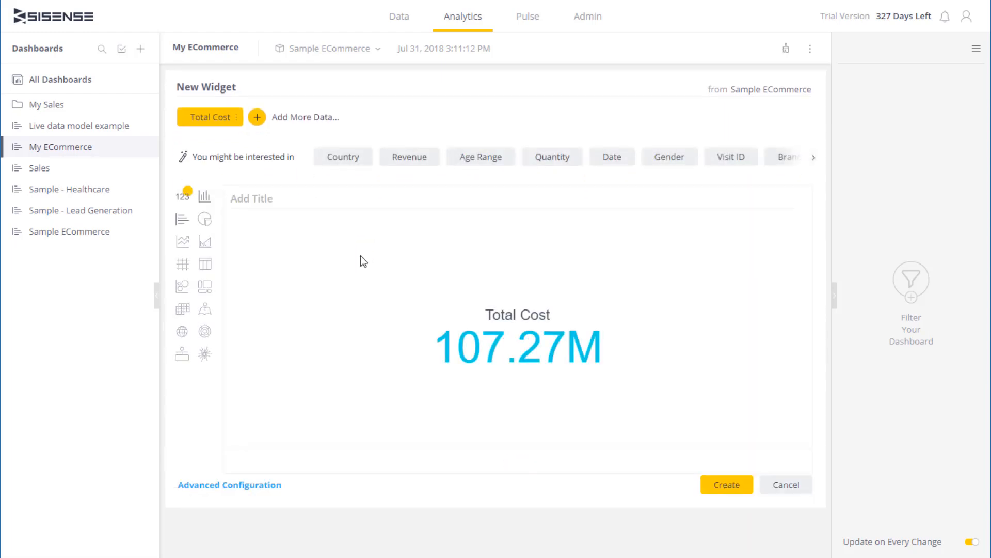
click(251, 198)
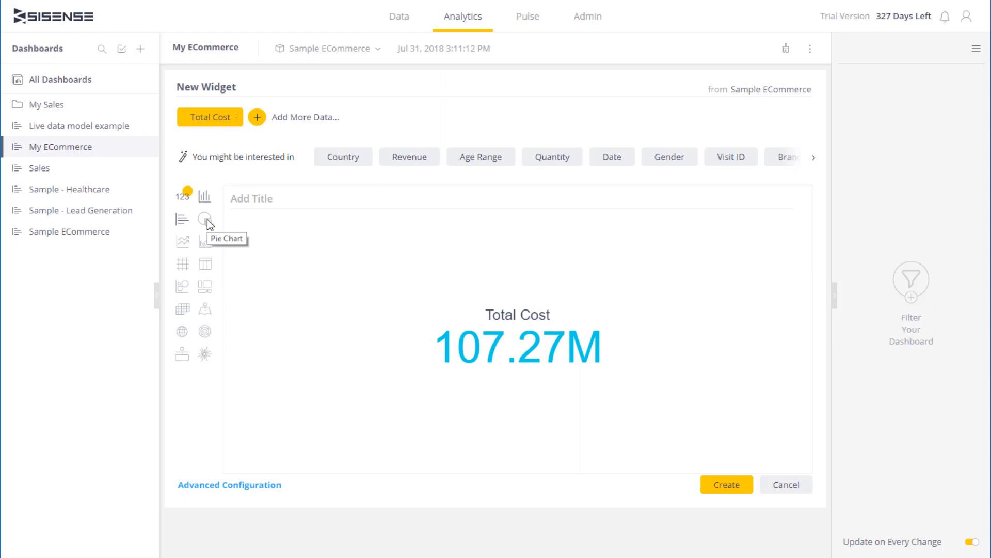
mouse_move(256, 118)
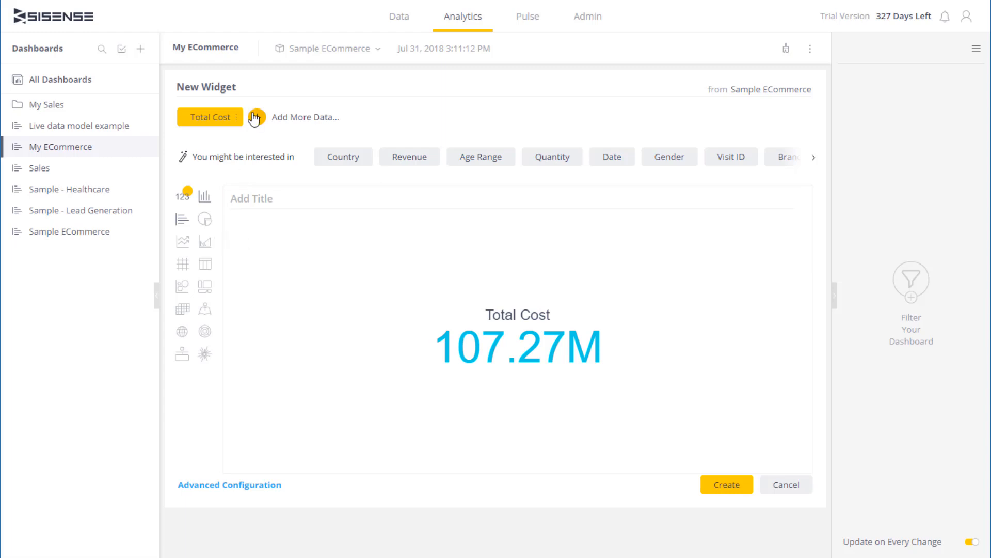
Step: Add Country with All Items to list Total Cost across 189 countries
click(257, 118)
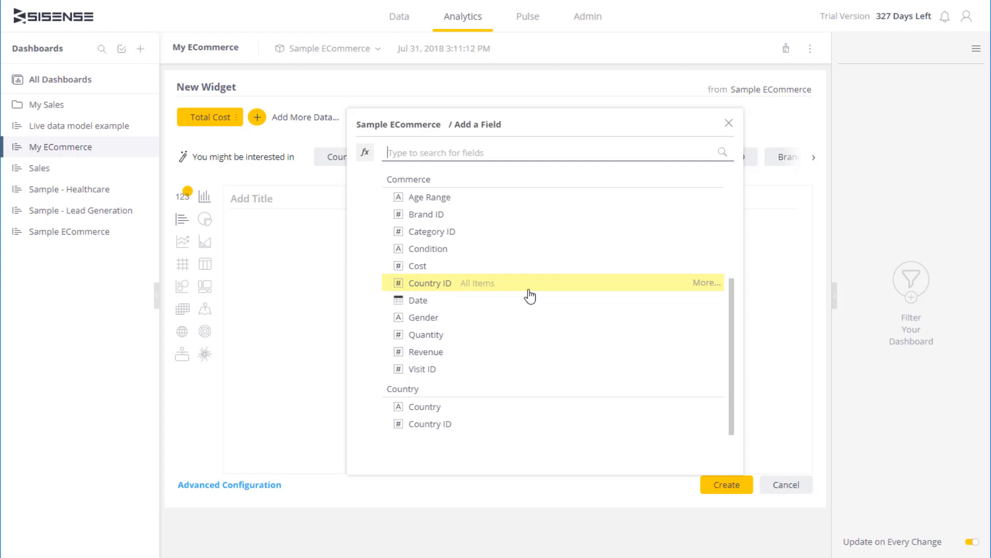
mouse_move(417, 409)
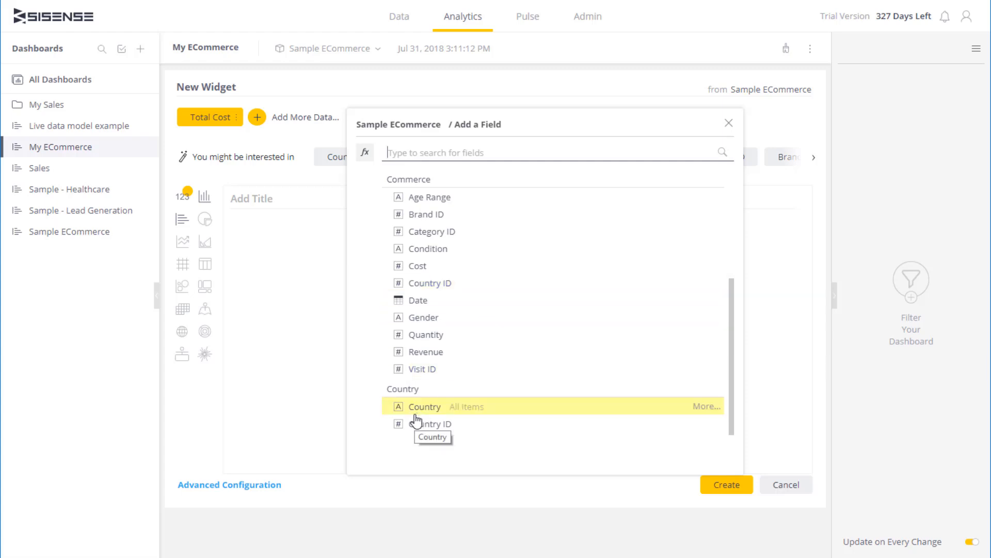
mouse_move(687, 402)
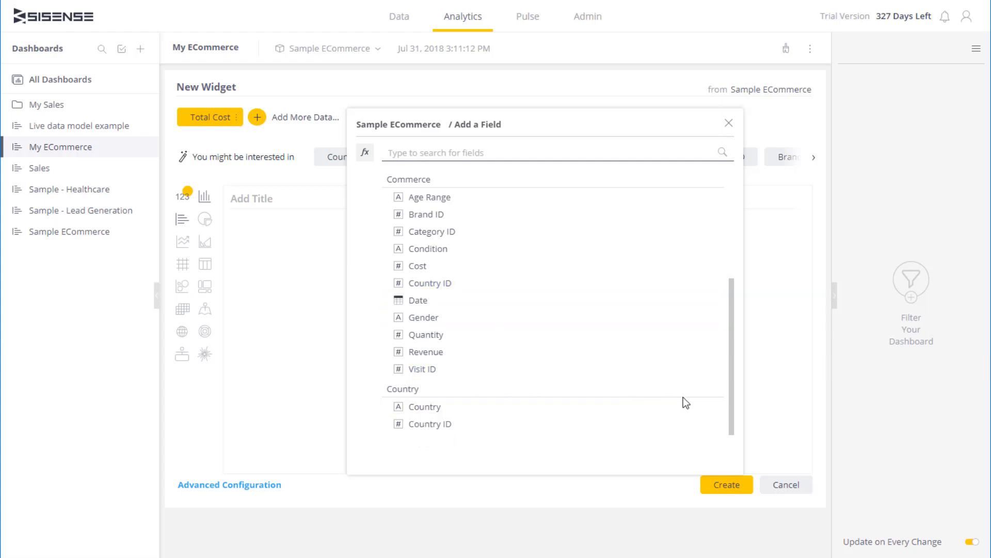
click(706, 406)
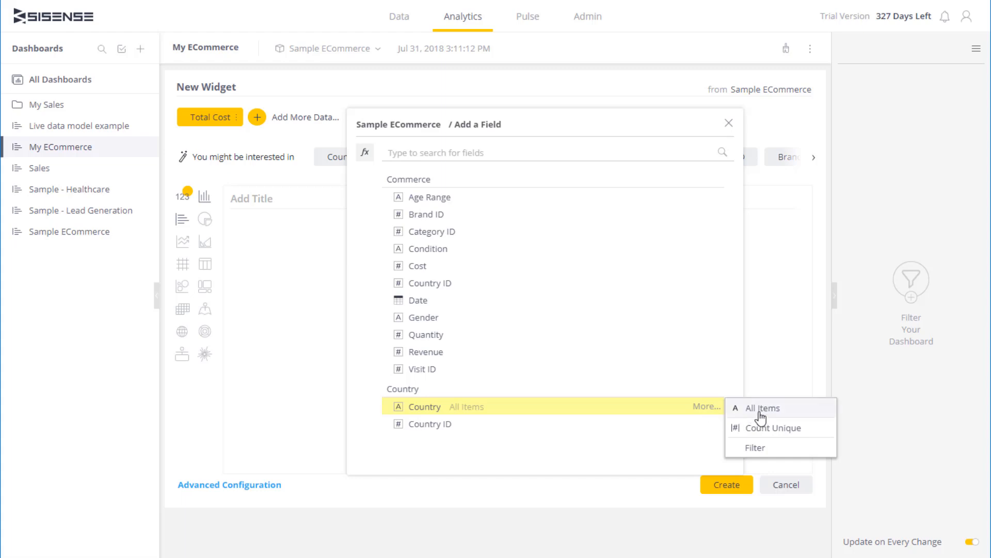
click(763, 408)
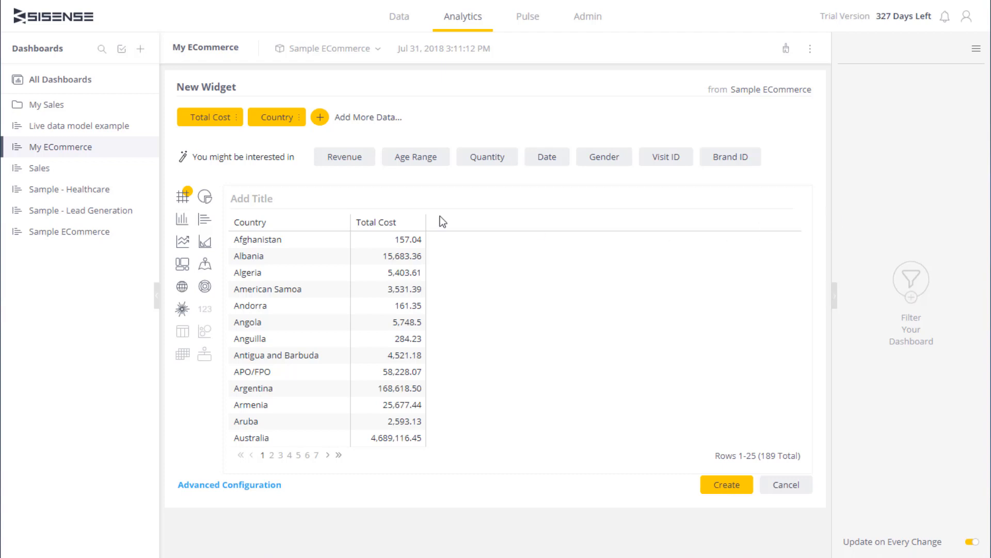
mouse_move(287, 228)
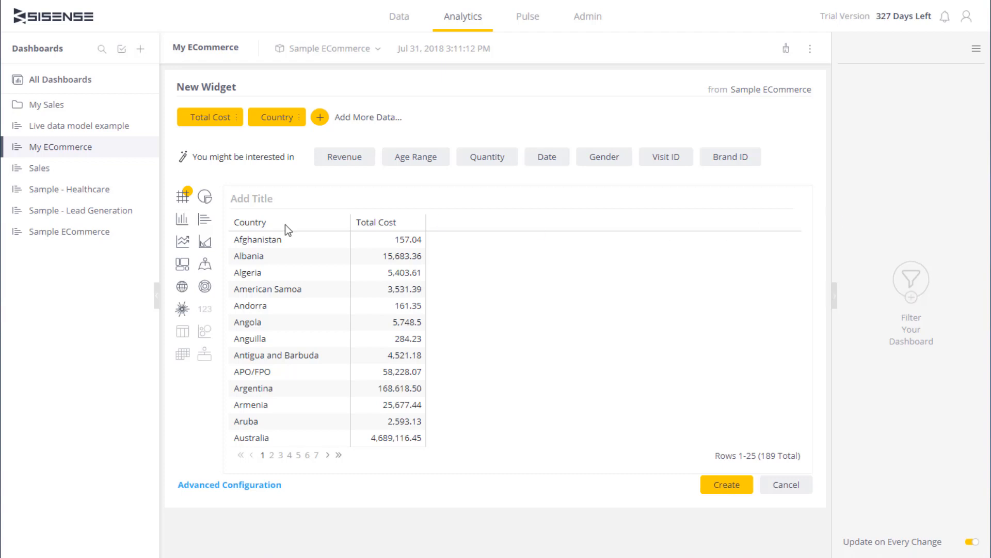
mouse_move(205, 197)
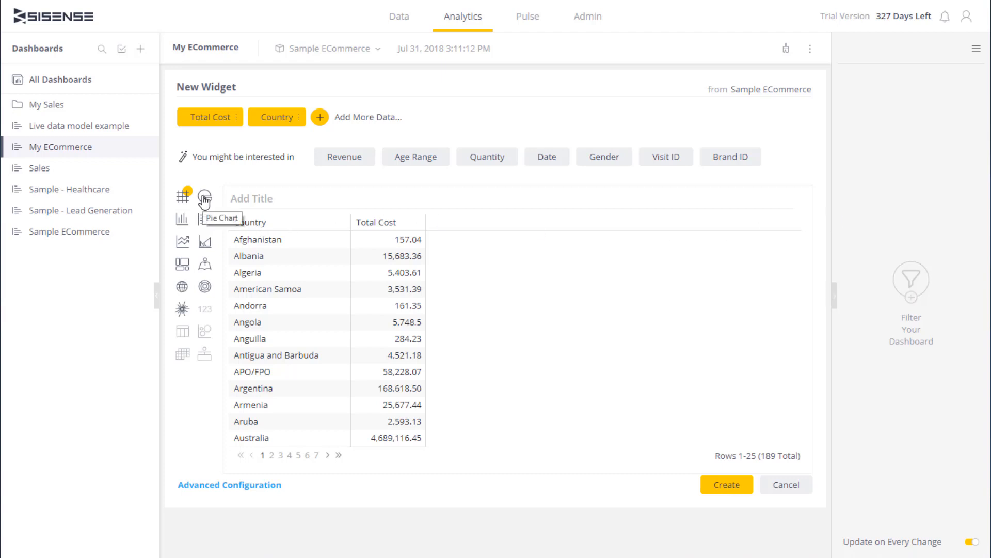
Step: Switch the widget type to Pie Chart, showing United States at 47%
click(204, 198)
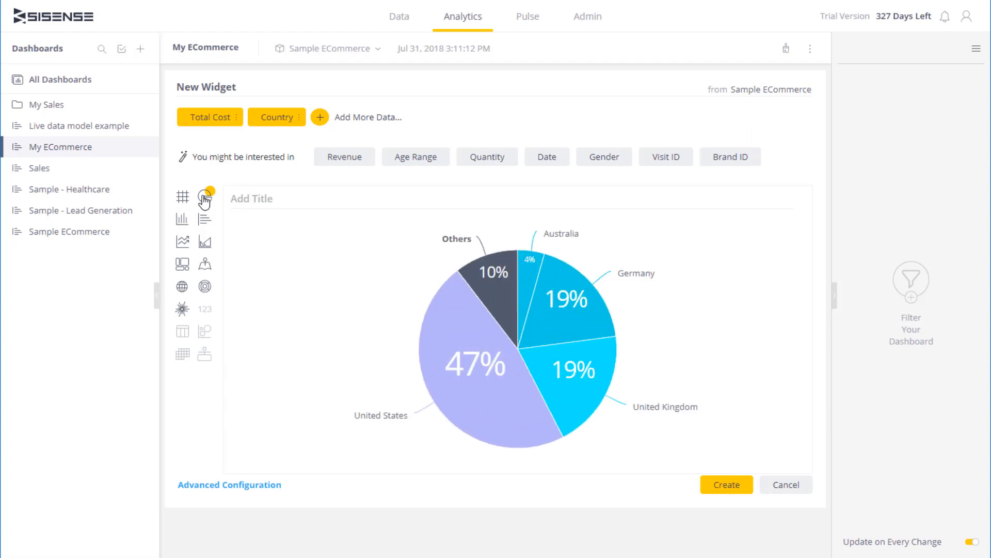
click(238, 118)
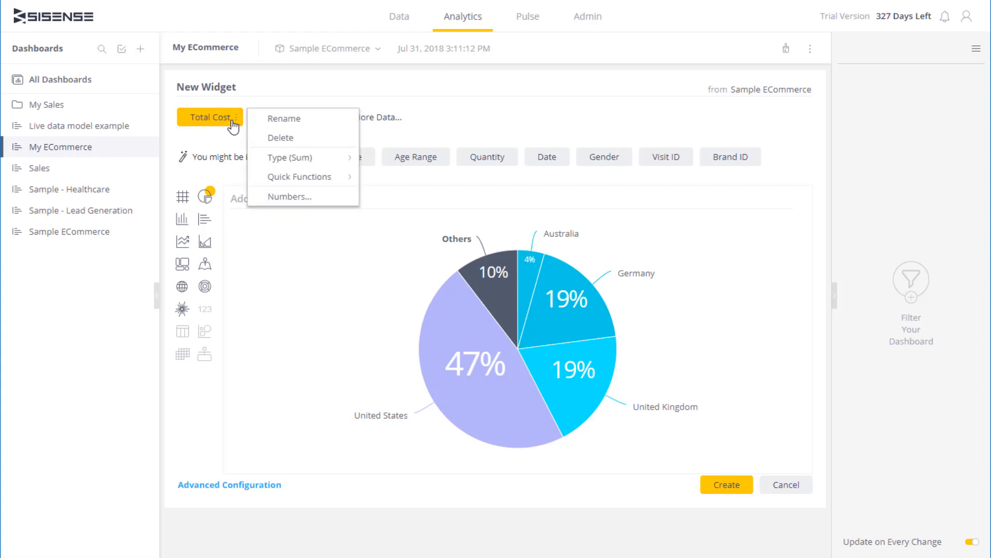
mouse_move(235, 125)
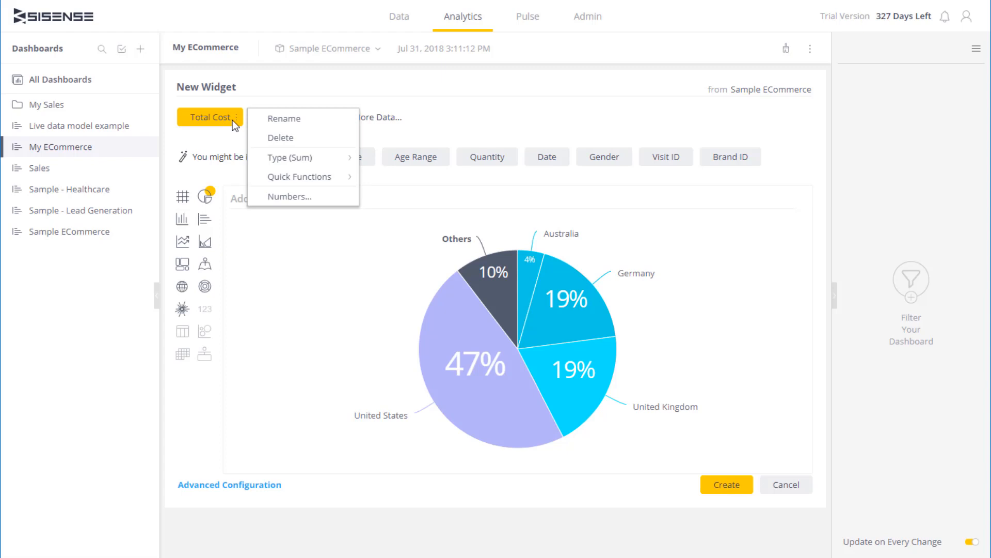
mouse_move(302, 158)
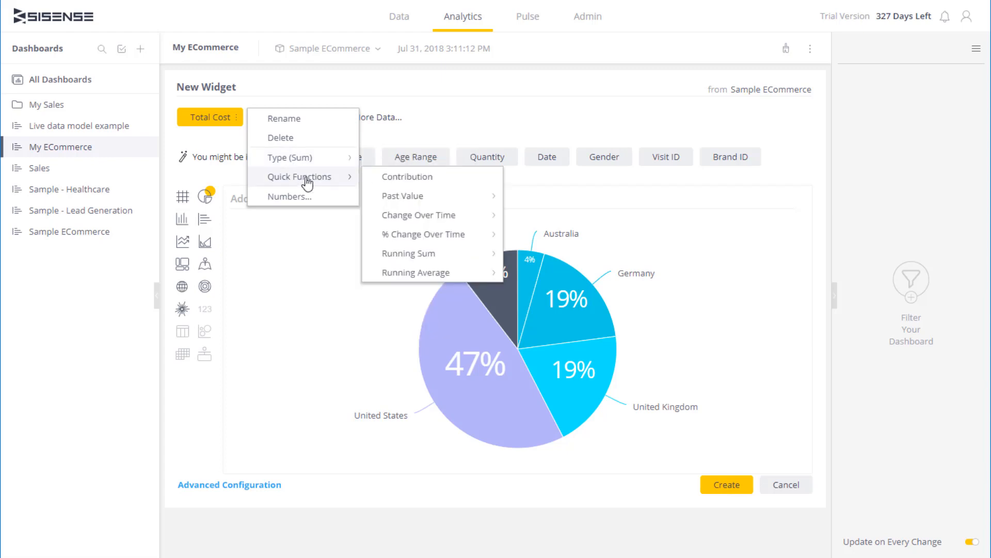
mouse_move(340, 273)
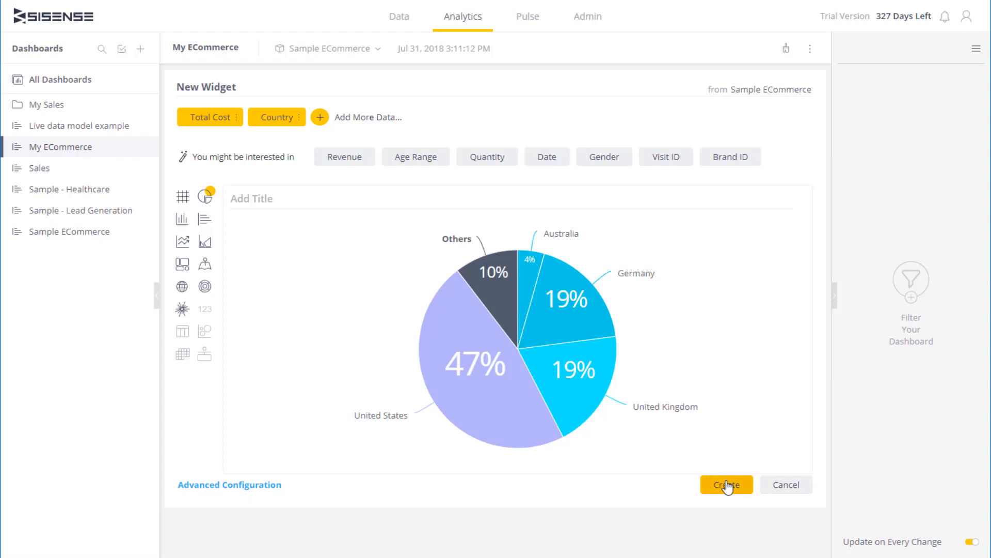
Step: Create the widget to place the pie chart on My ECommerce
click(726, 484)
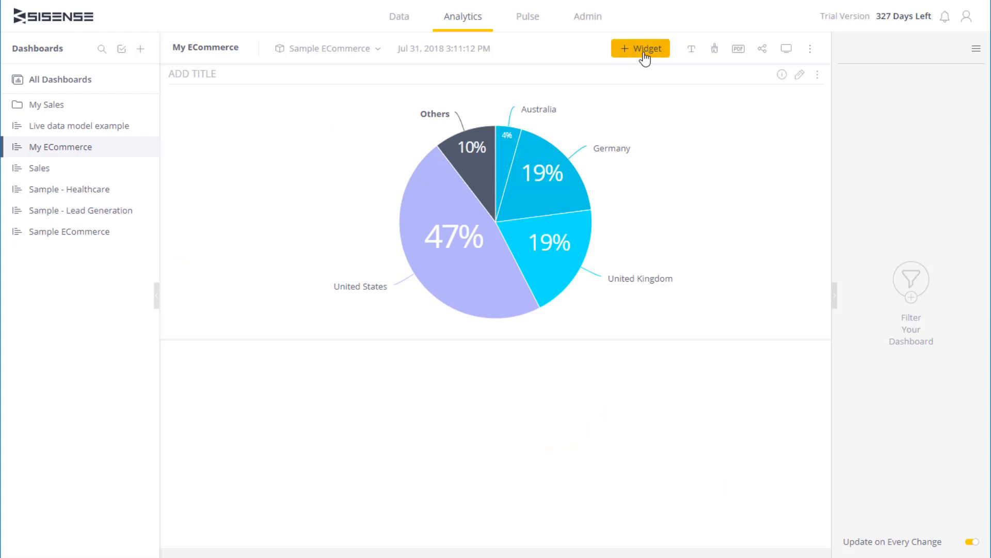
mouse_move(665, 92)
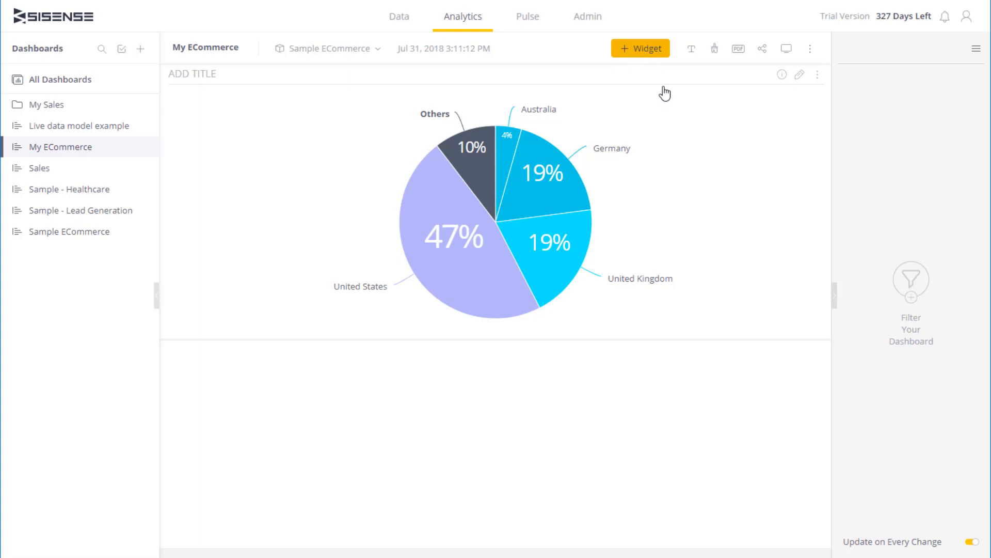
Step: Start a second widget and switch its data source to Live example
click(640, 48)
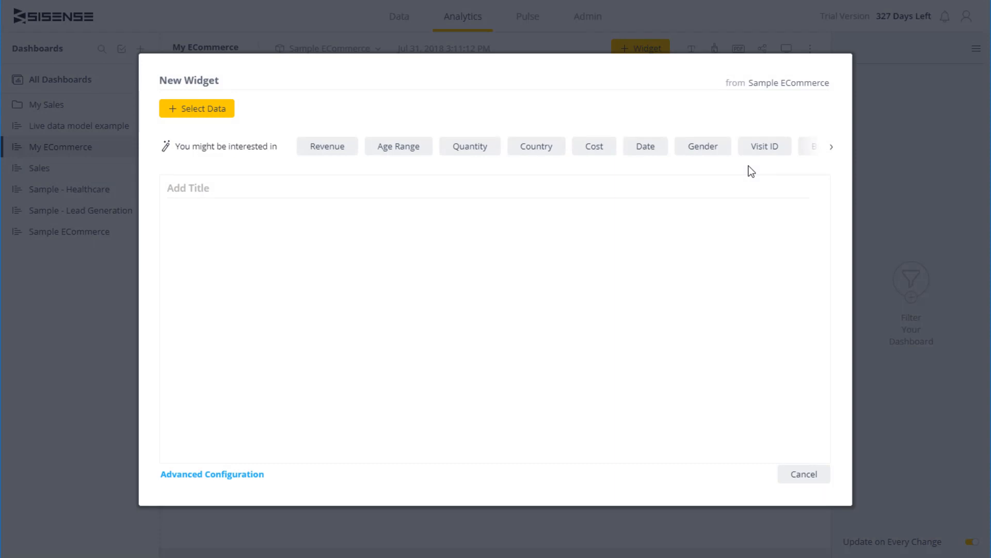
mouse_move(788, 83)
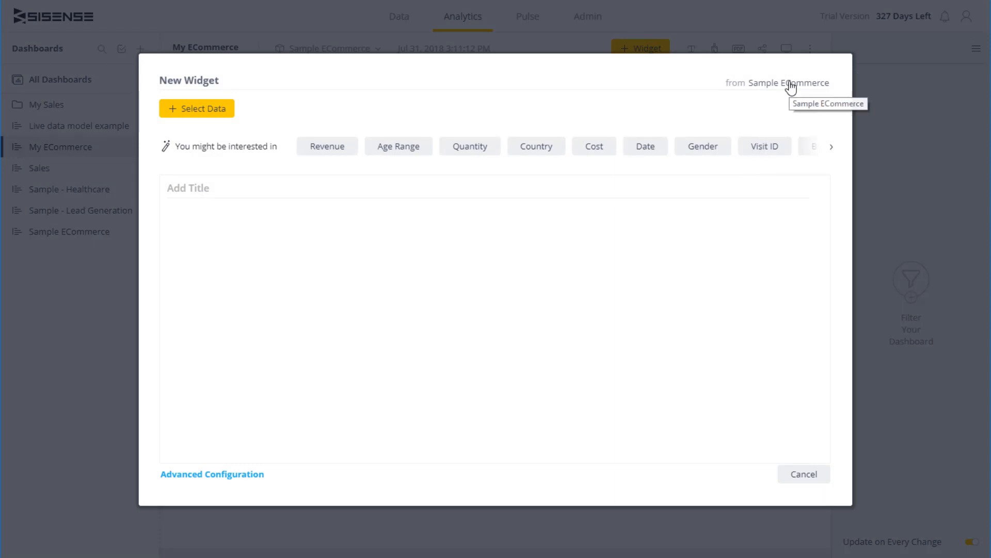
click(789, 82)
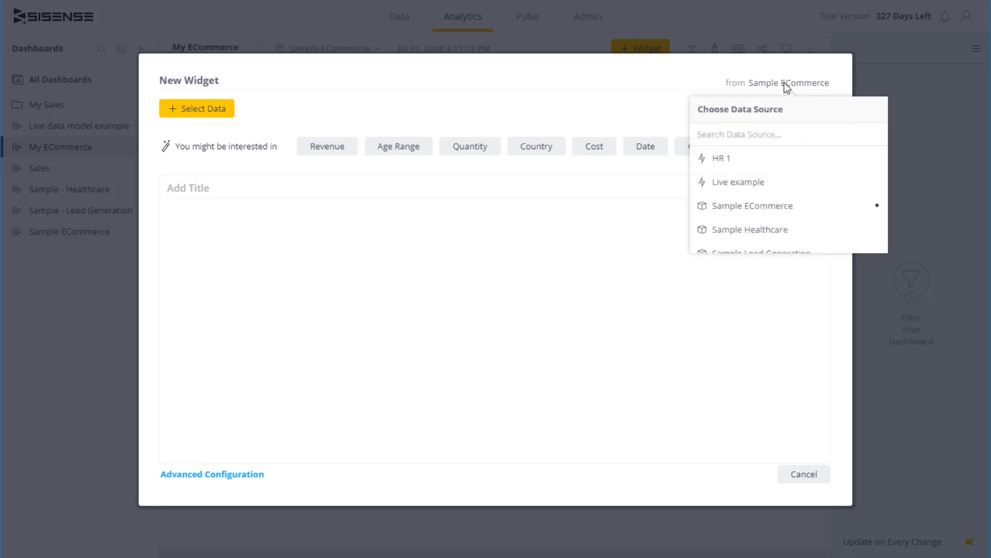
click(738, 182)
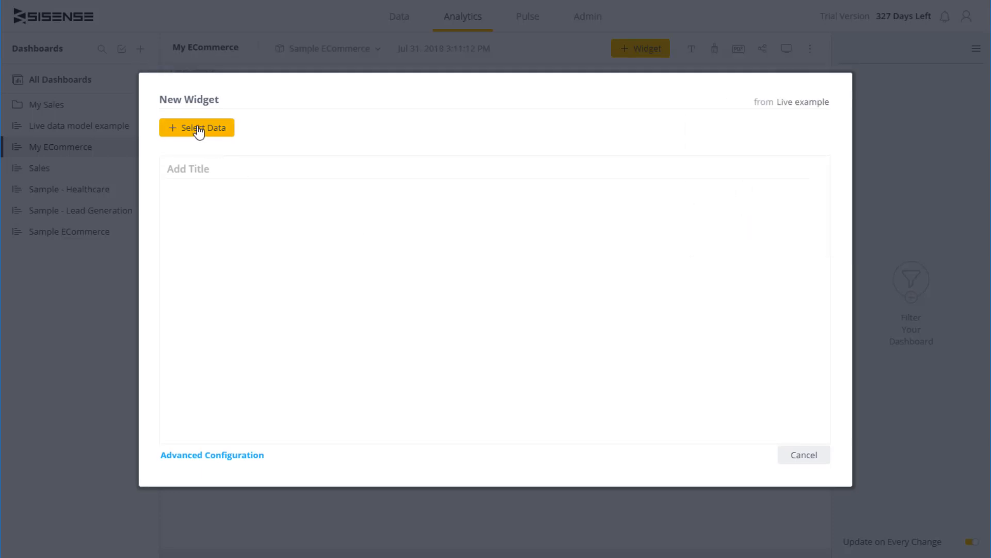
Step: Browse Live example fields, close the popup, and cancel the widget
click(197, 127)
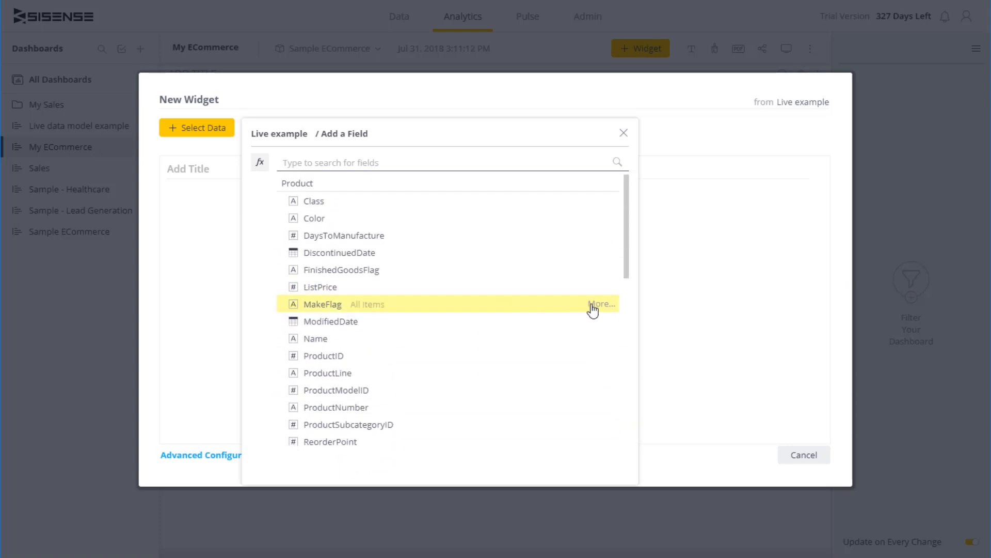
mouse_move(676, 321)
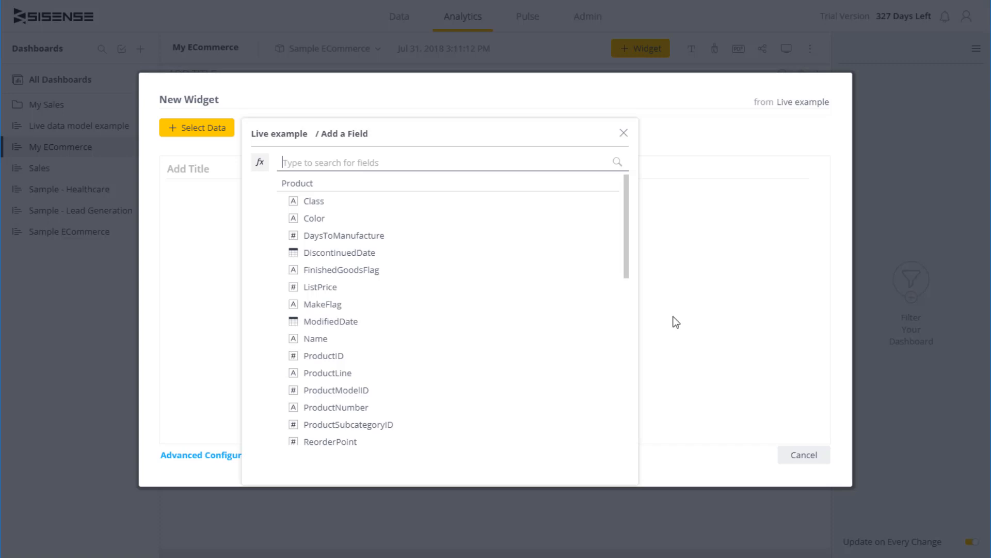
click(624, 133)
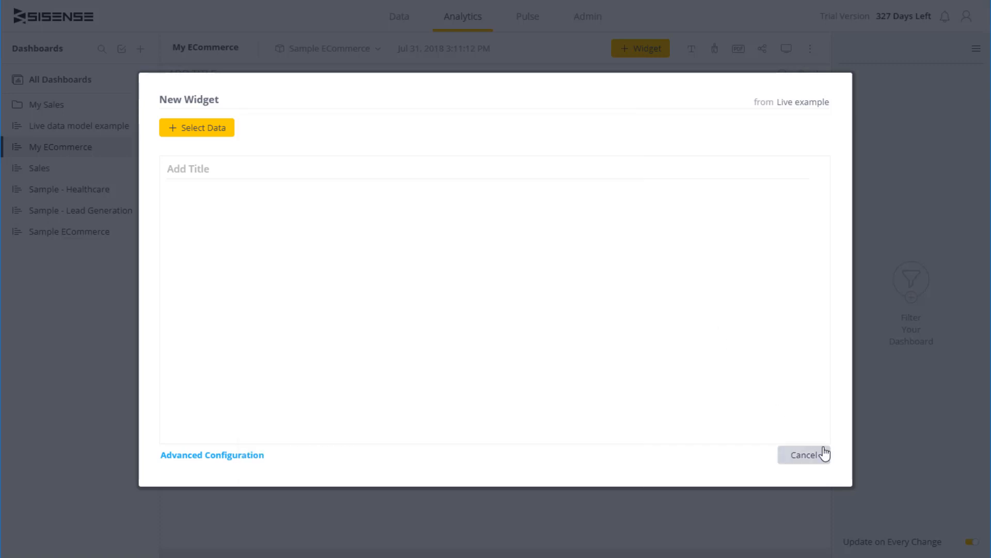
click(805, 454)
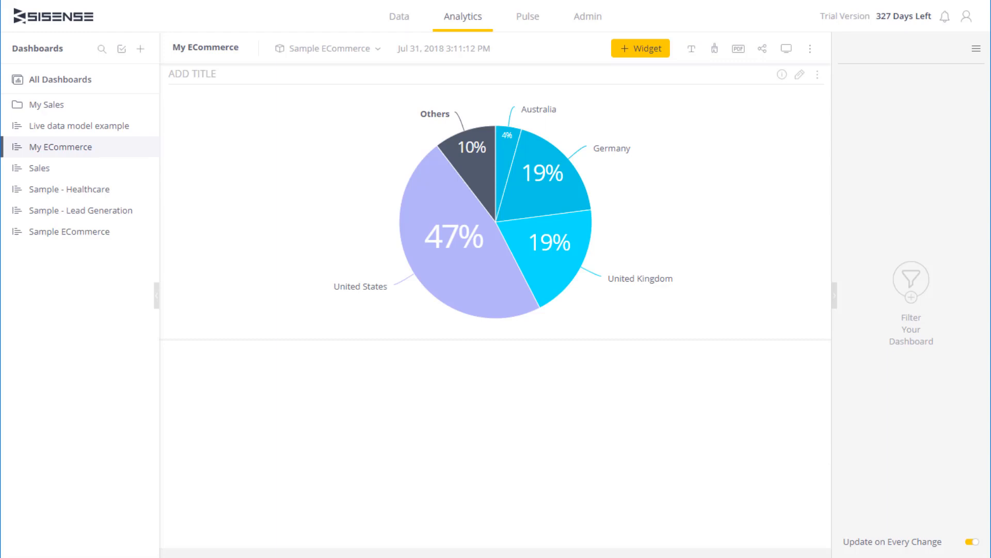